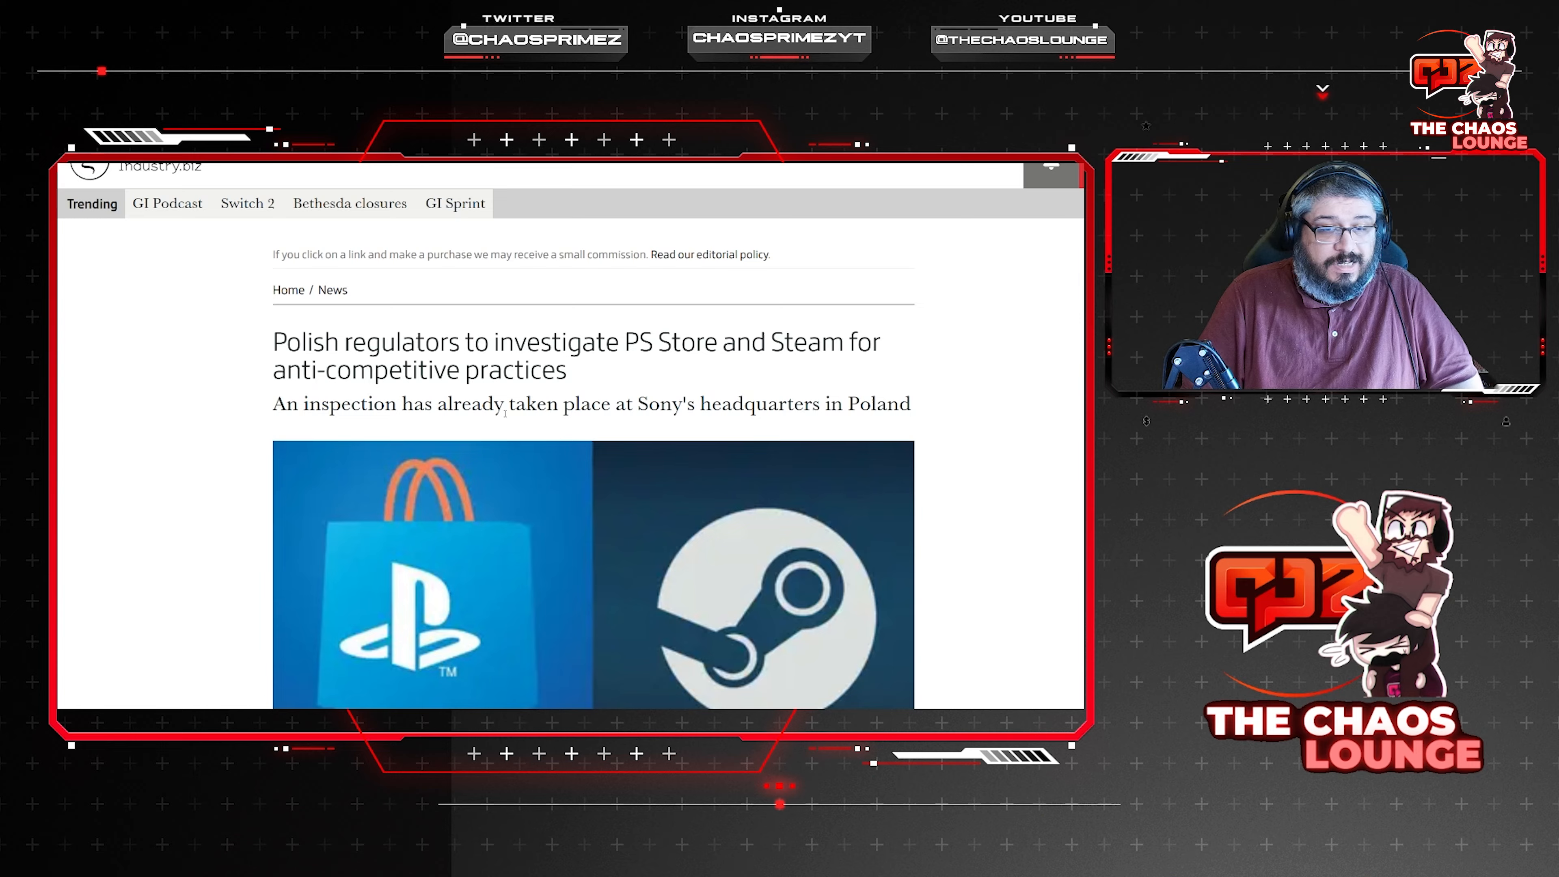
Scroll past the header image to the opening paragraphs on the UOKiK investigation.
{"action": "scroll", "scroll_direction": "down", "scroll_amount": 3}
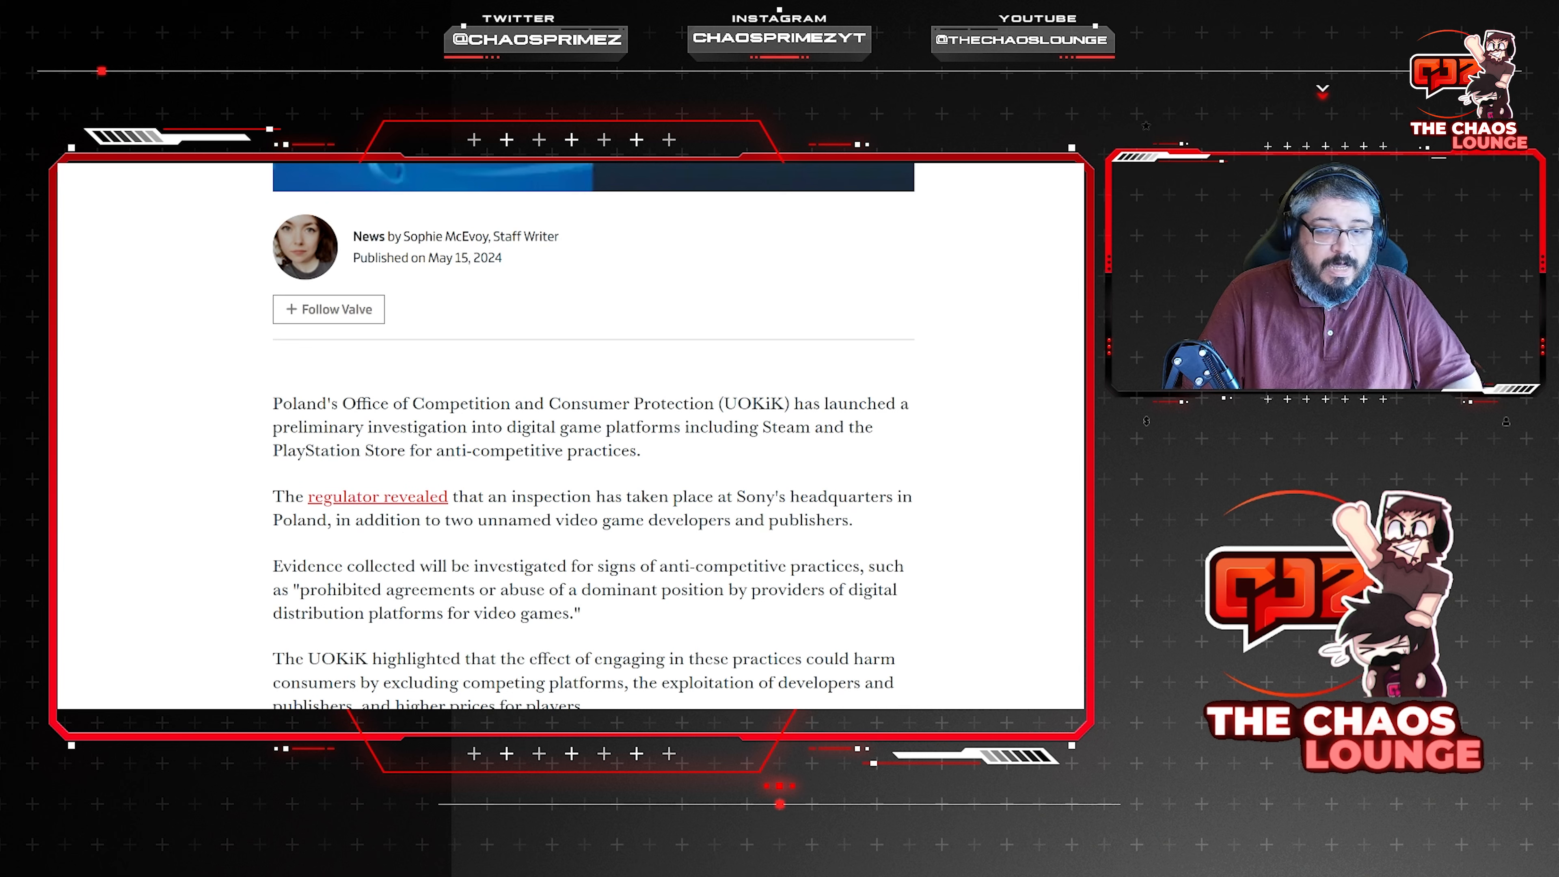
Follow the 'regulator revealed' link to UOKiK's press release and read down into it.
{"action": "left_click", "coordinate": [376, 496]}
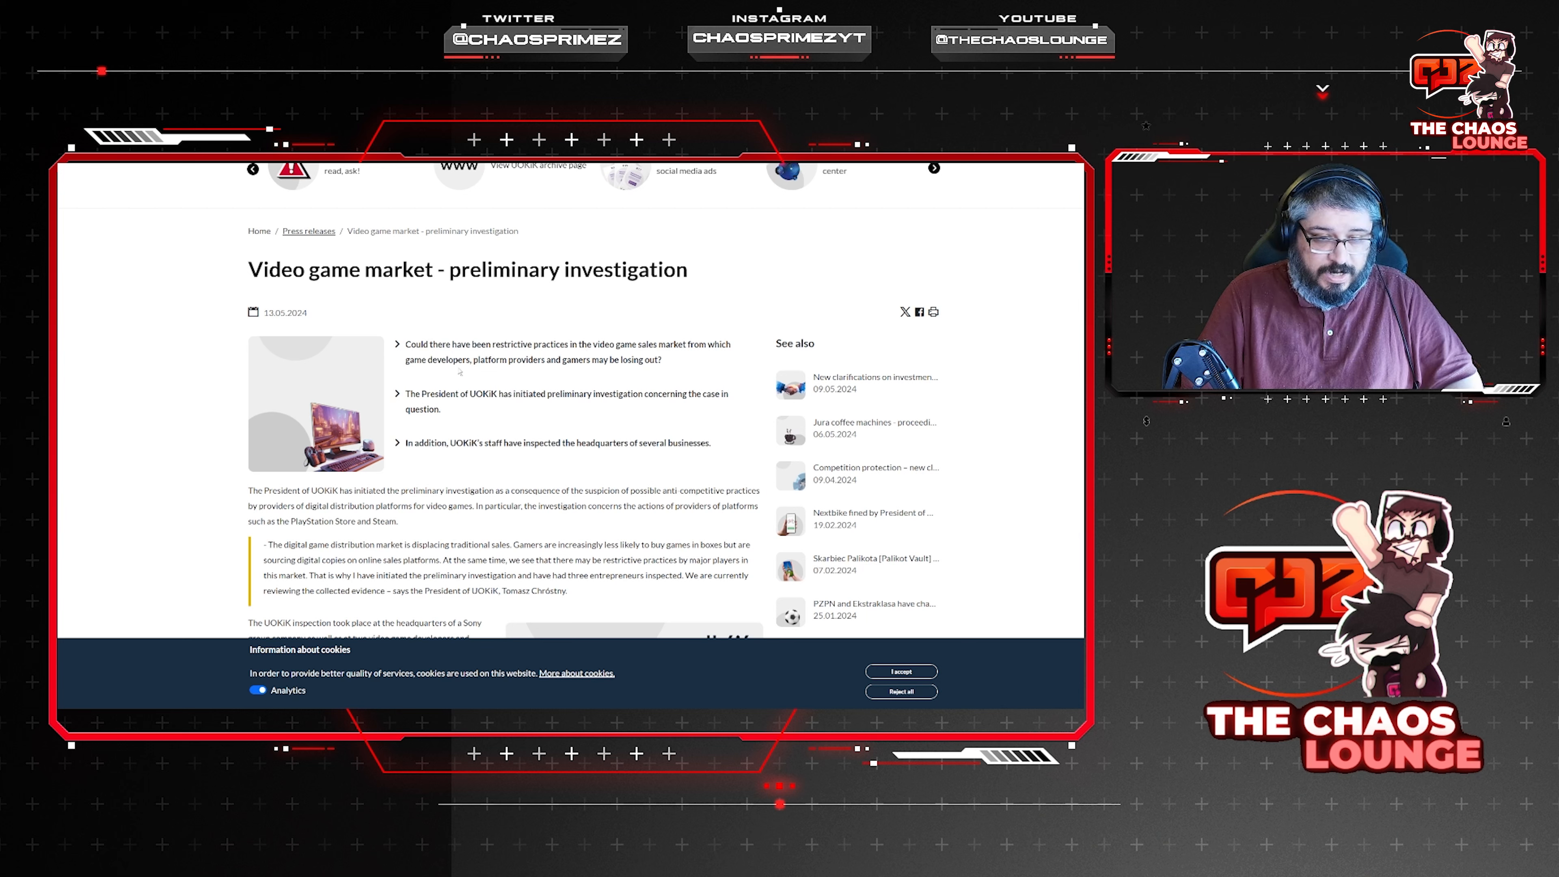
{"action": "mouse_move", "coordinate": [594, 373]}
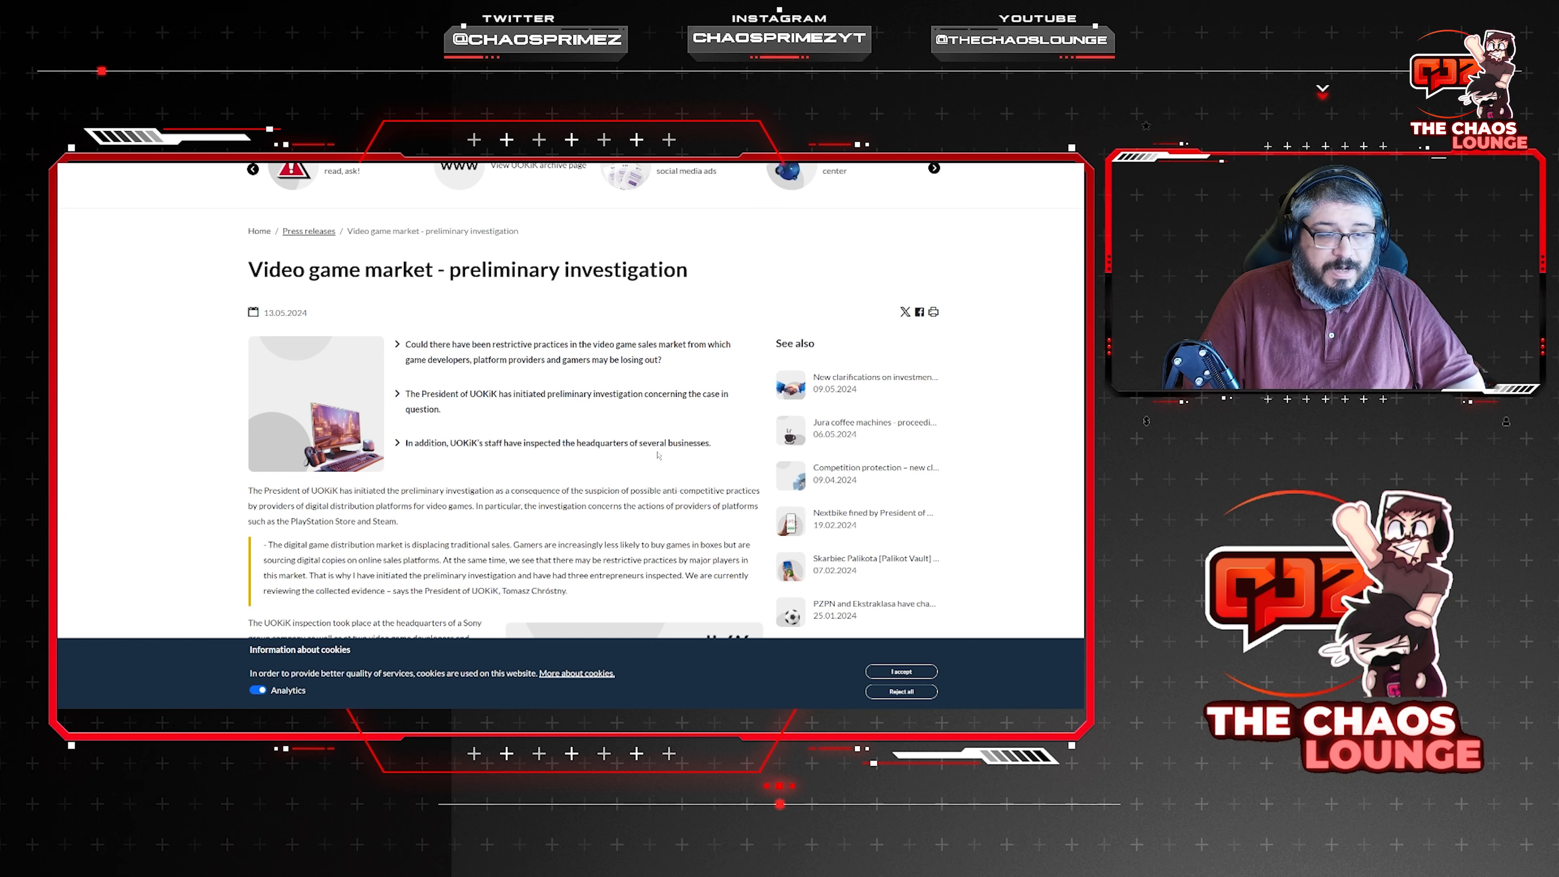
{"action": "scroll", "scroll_direction": "down", "scroll_amount": 3}
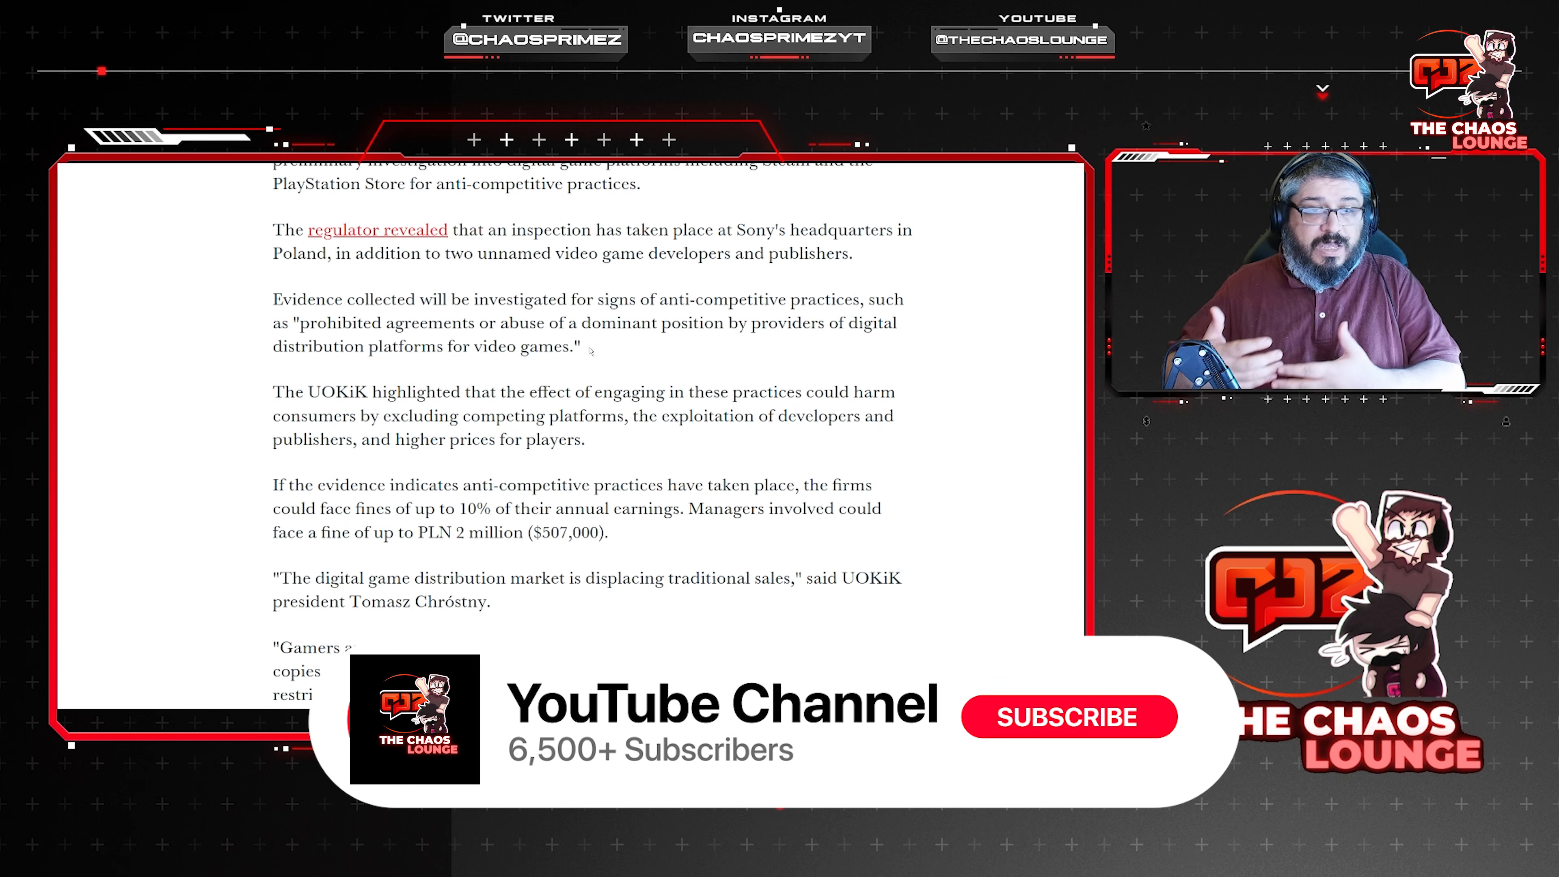
Return to the GamesIndustry.biz article at the paragraphs on possible fines and the UOKiK president's statement.
{"action": "left_click", "coordinate": [1068, 716]}
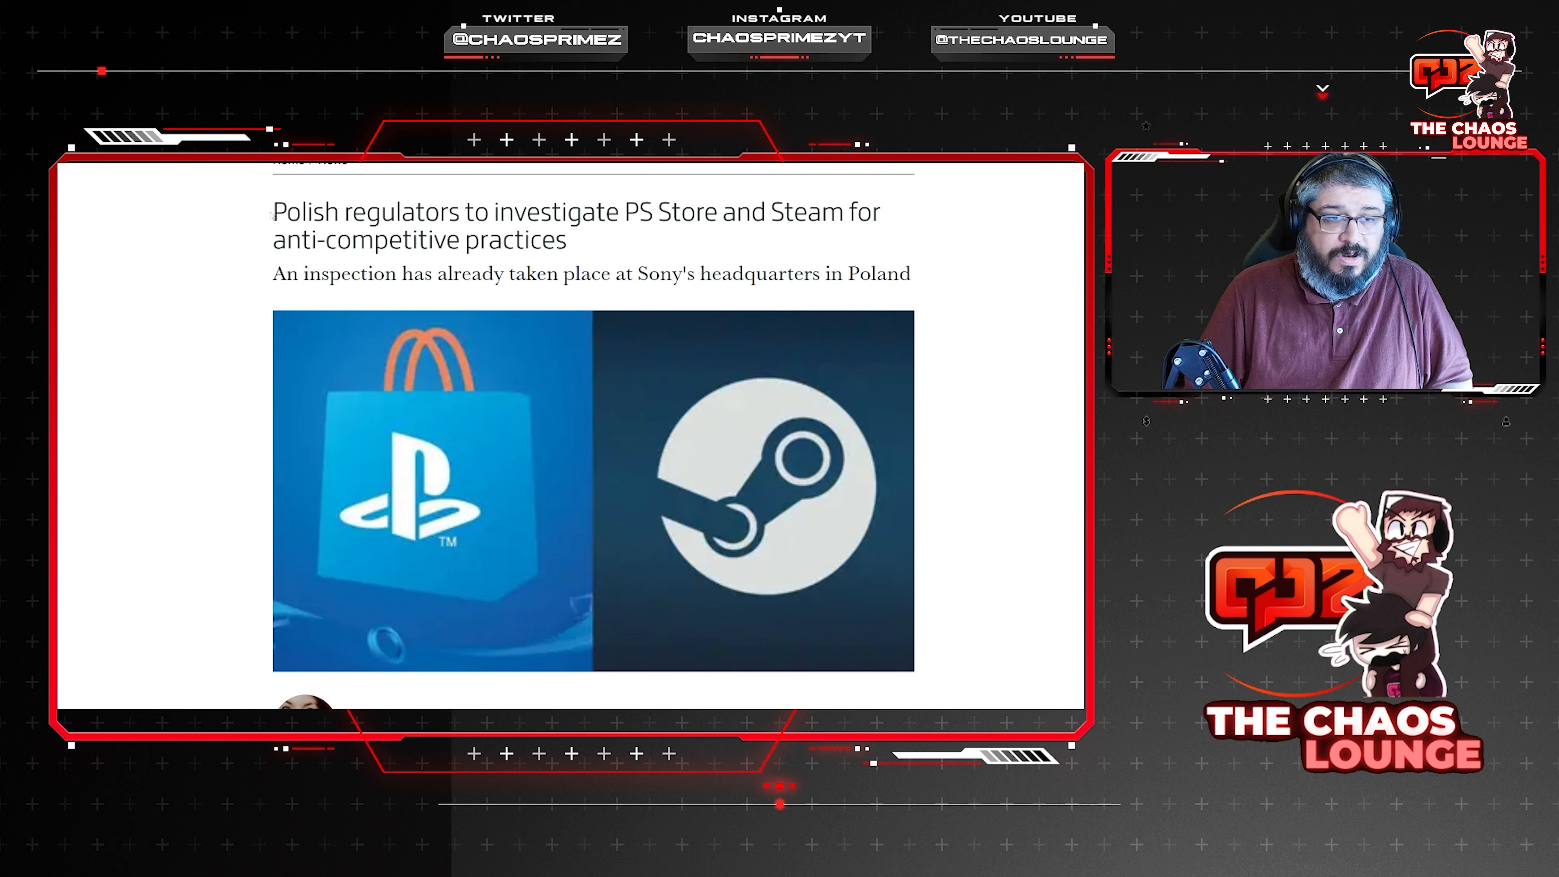
Select the headline about Polish regulators investigating PS Store and Steam at the article's top.
{"action": "left_click_drag", "start_coordinate": [273, 211], "coordinate": [474, 273]}
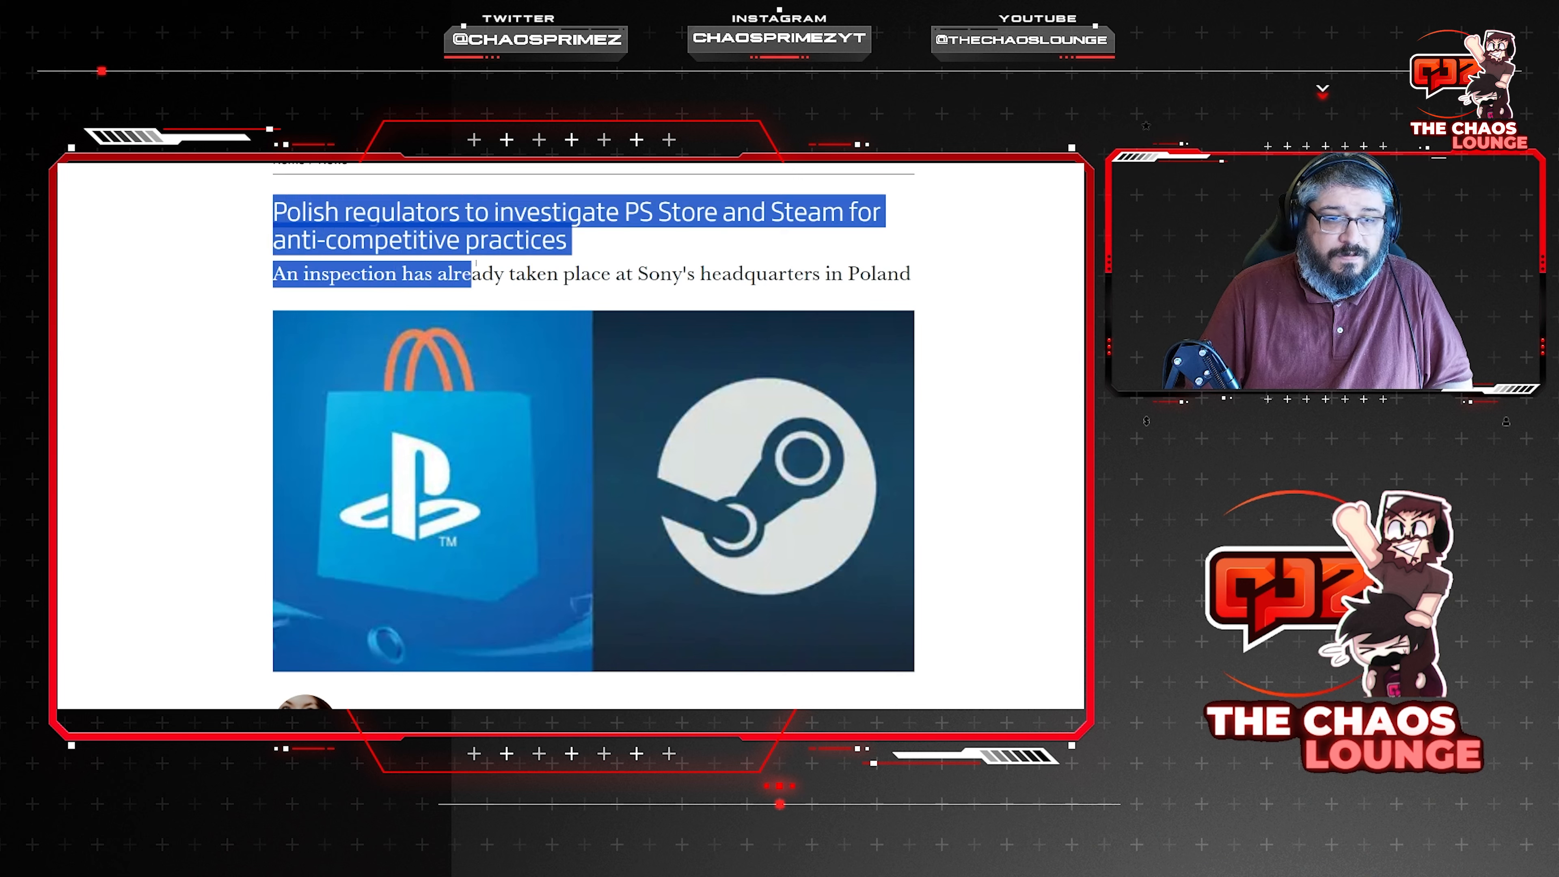